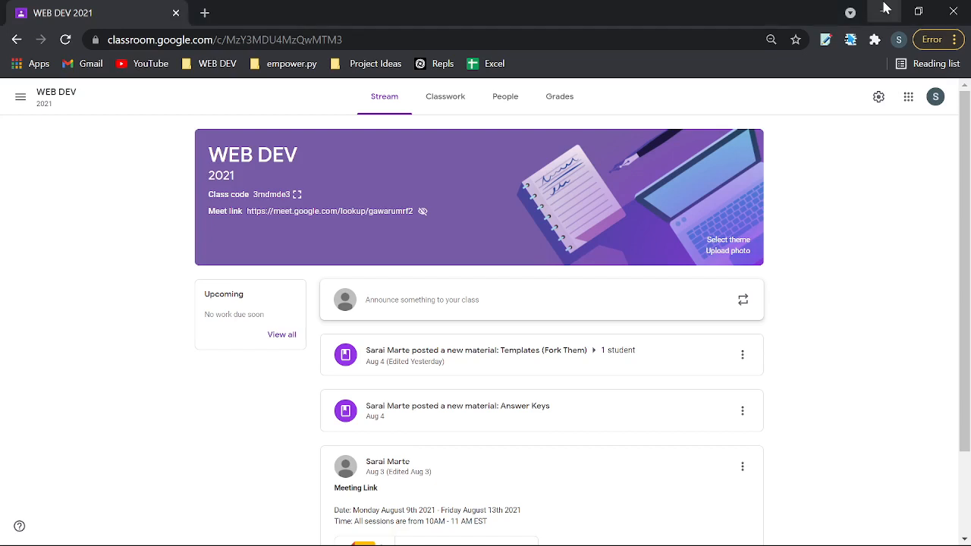
mouse_move(917, 165)
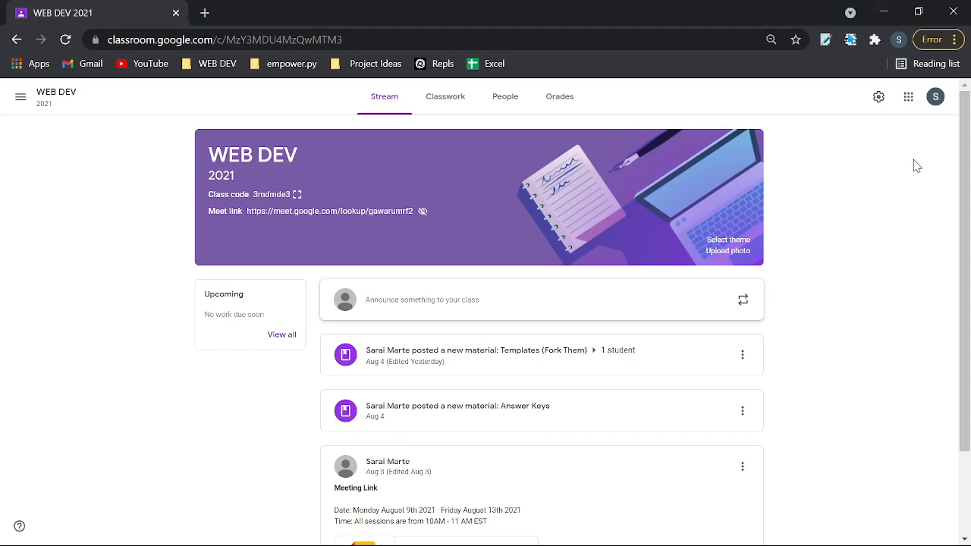
mouse_move(901, 156)
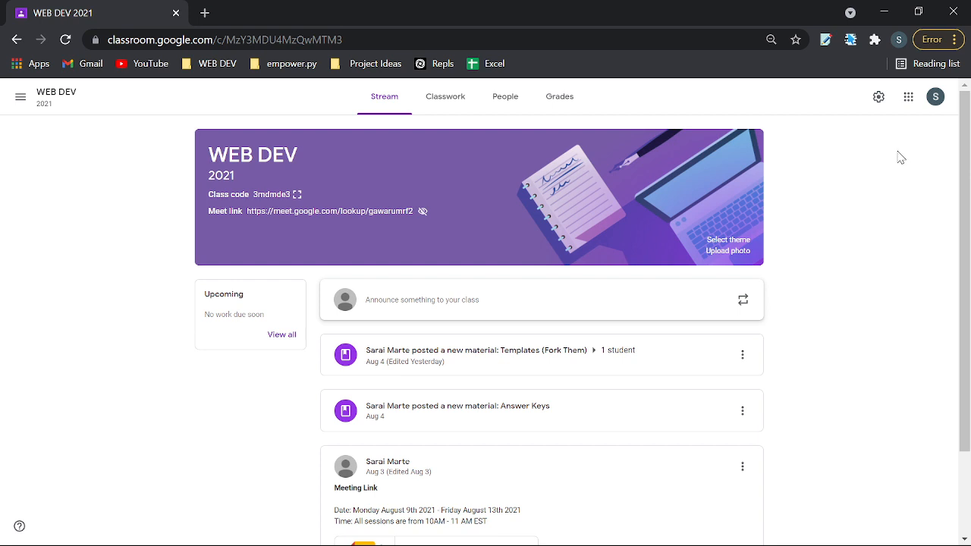
mouse_move(908, 160)
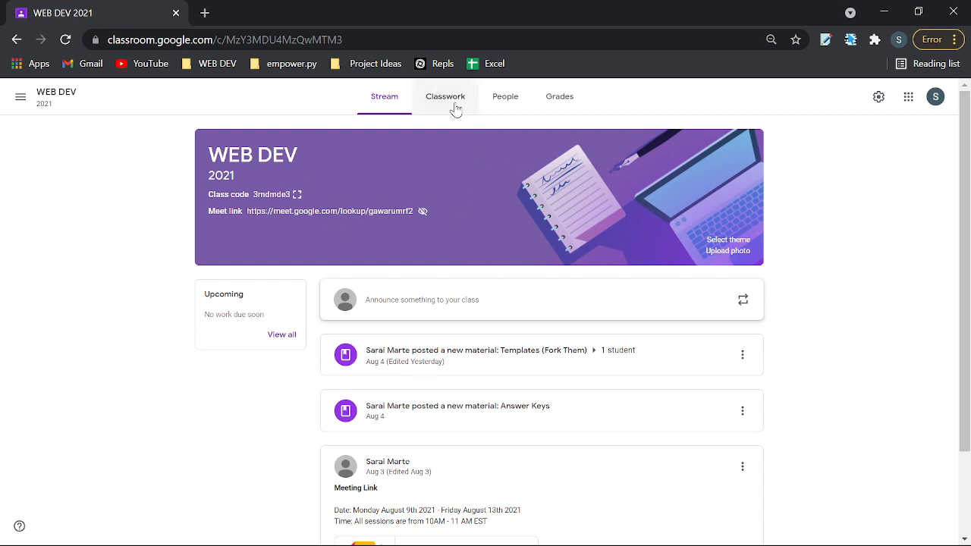
From Classwork, open the Templates (Fork Them) material page with its HTML Template (Done) link.
click(445, 96)
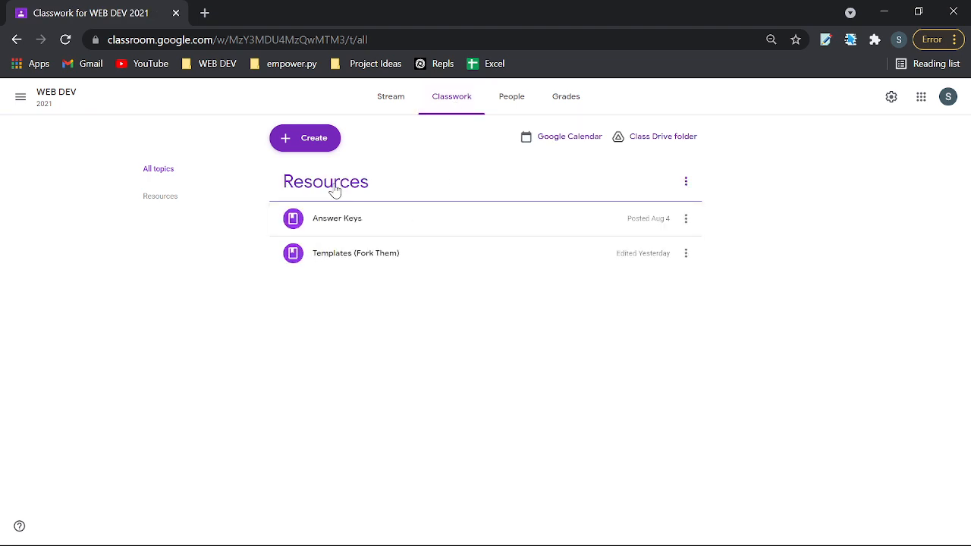
click(355, 252)
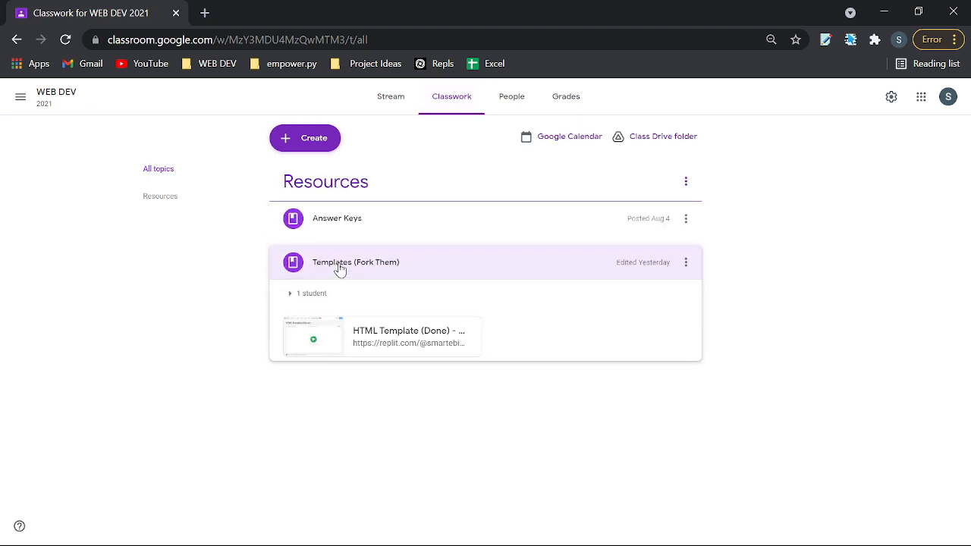
click(355, 262)
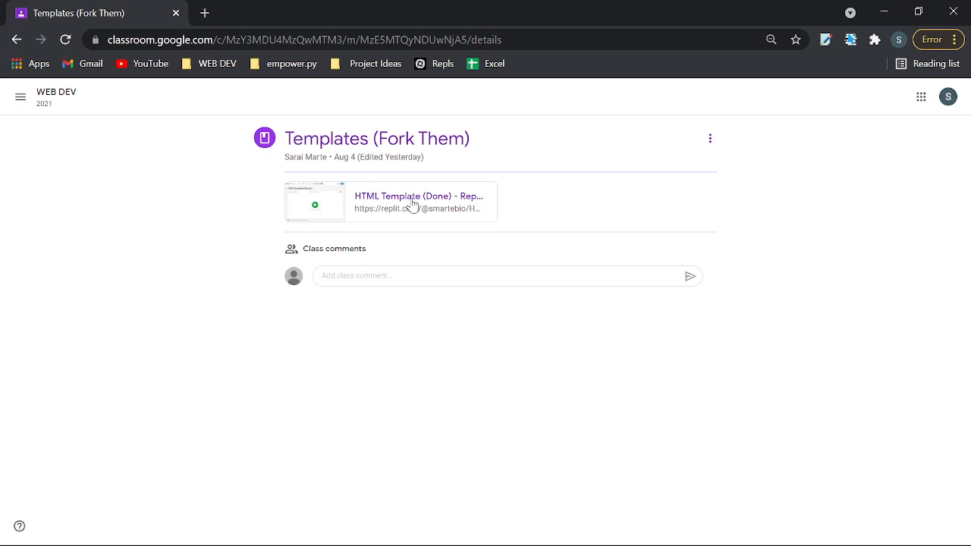
Fork the HTML Template (Done) repl into a personal copy, HTML Template (Done)-1, and load its editor.
click(417, 197)
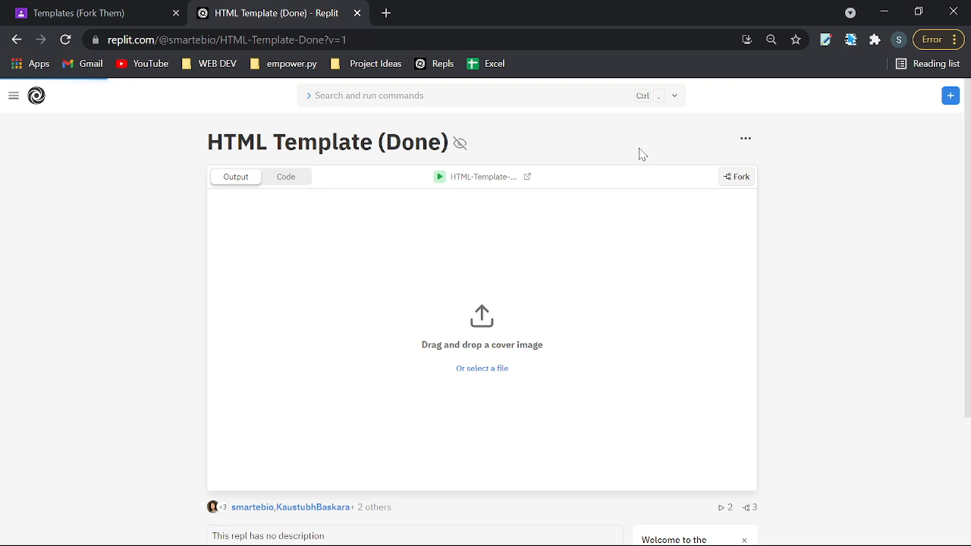
mouse_move(756, 197)
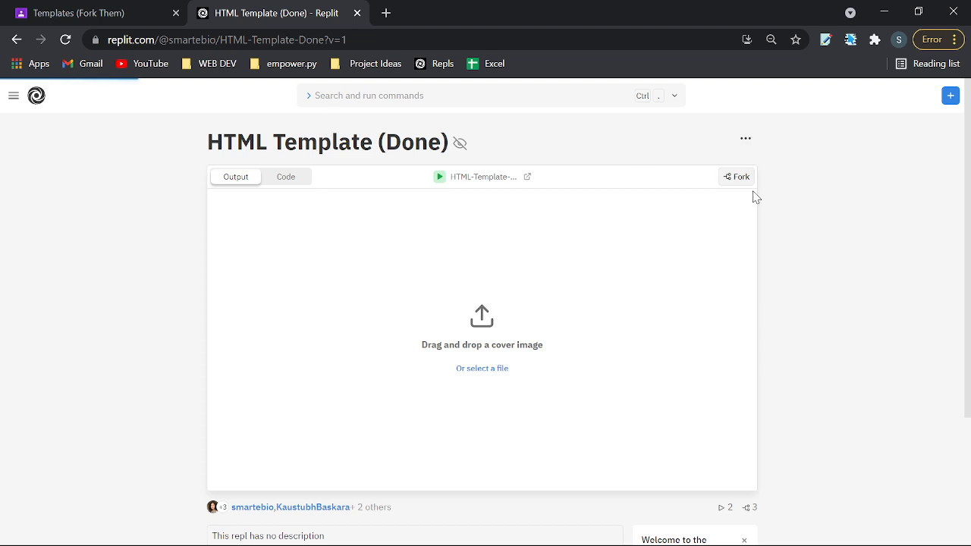
click(736, 176)
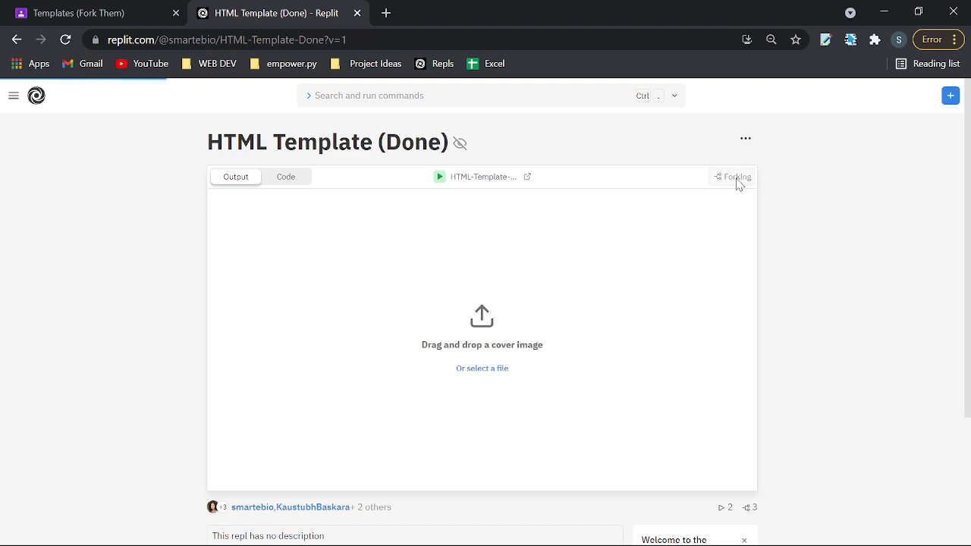
click(734, 177)
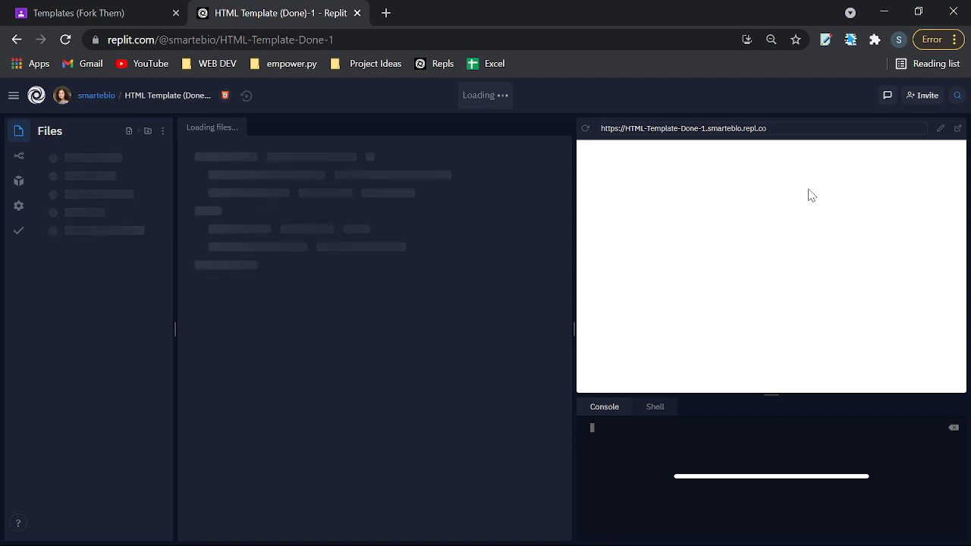